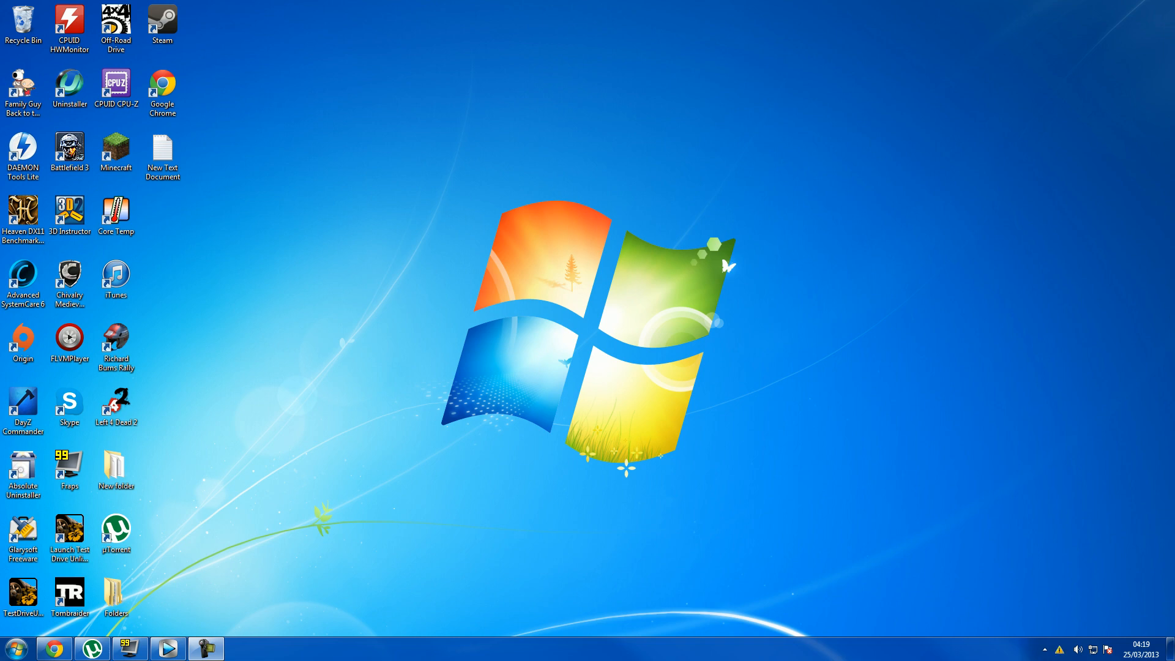
# - Open New Text Document from the desktop and review the launch-parameter line ending in -exthreads=7
pyautogui.click(161, 92)
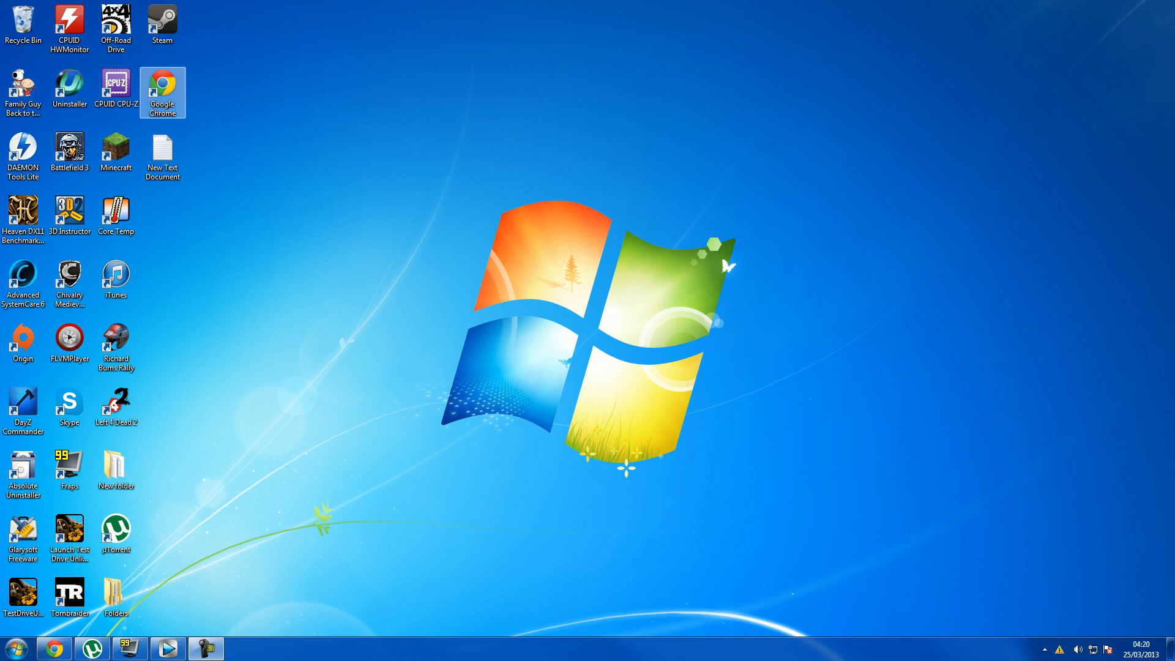
pyautogui.click(162, 156)
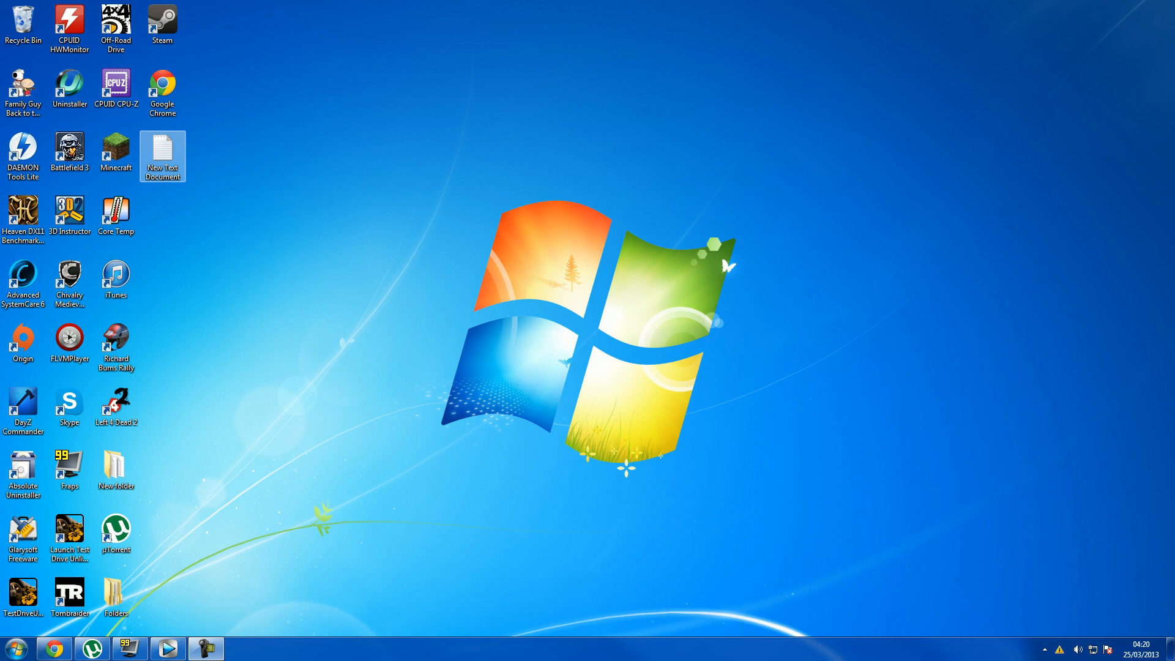
pyautogui.doubleClick(162, 151)
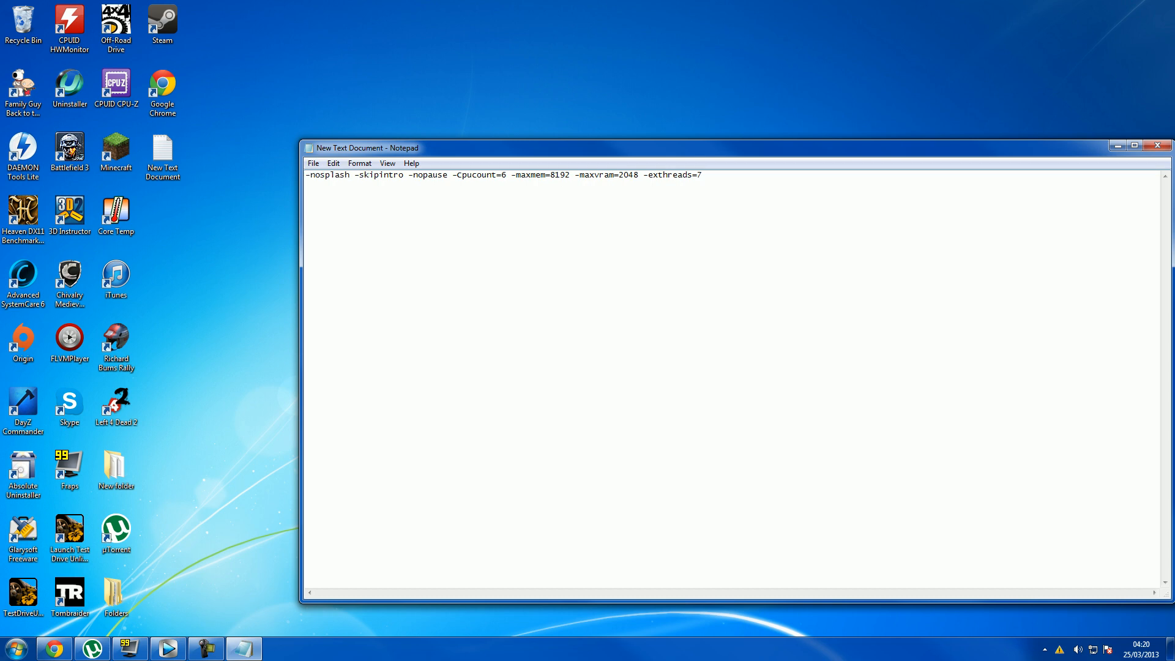
pyautogui.moveTo(303, 175); pyautogui.dragTo(373, 175)
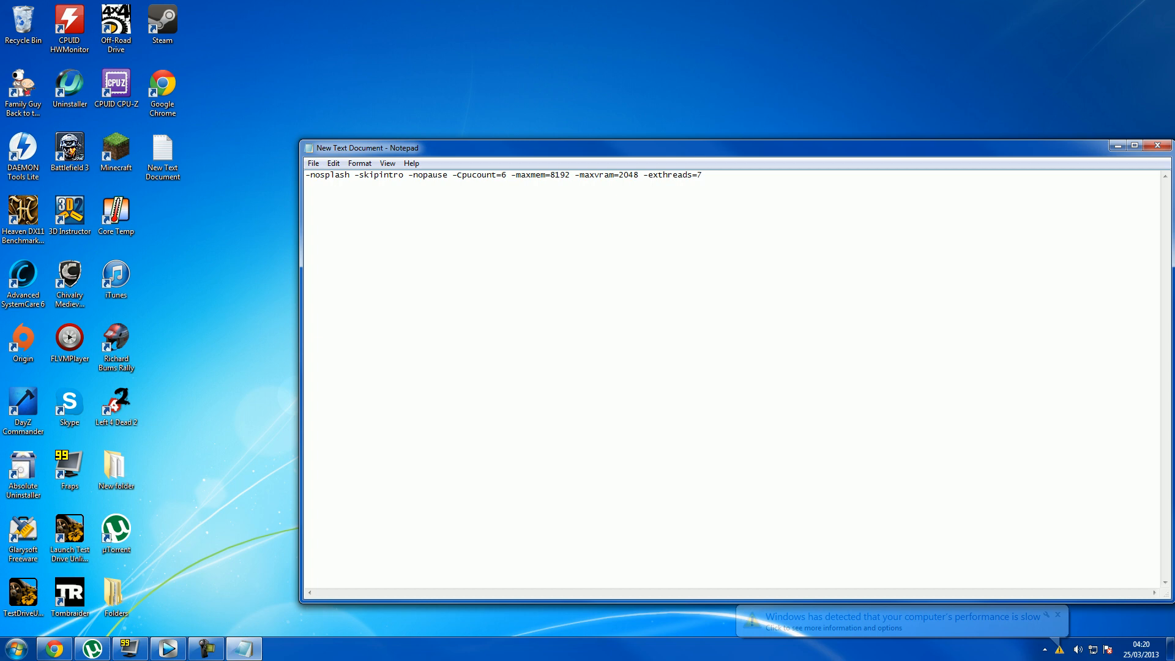
pyautogui.doubleClick(479, 174)
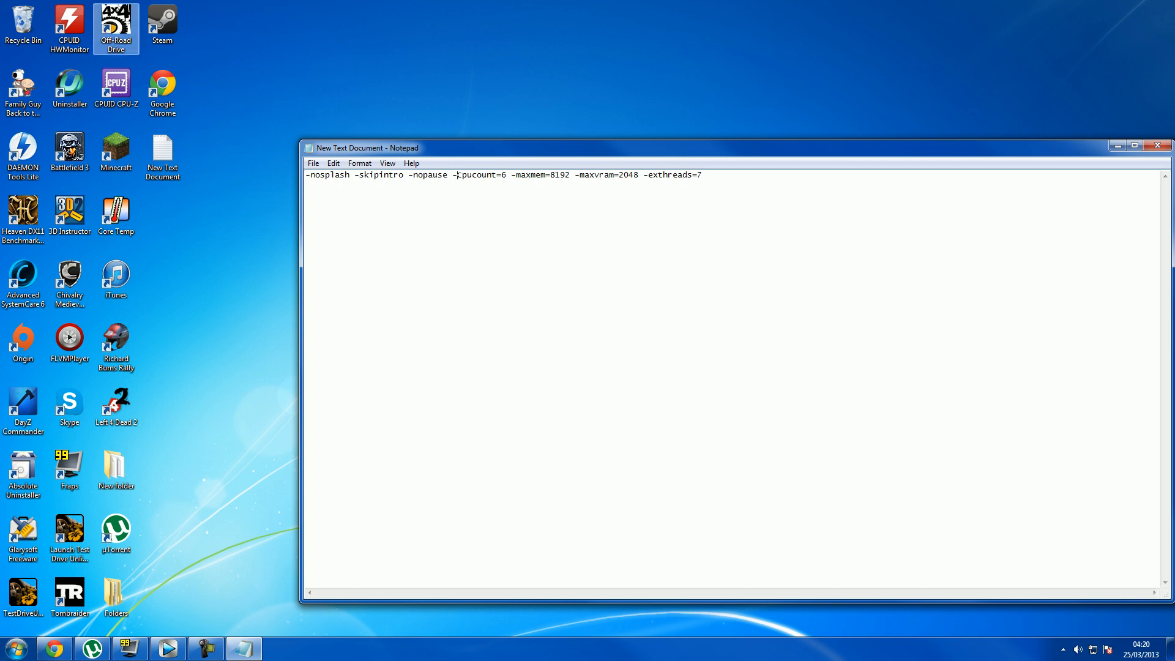
pyautogui.doubleClick(115, 88)
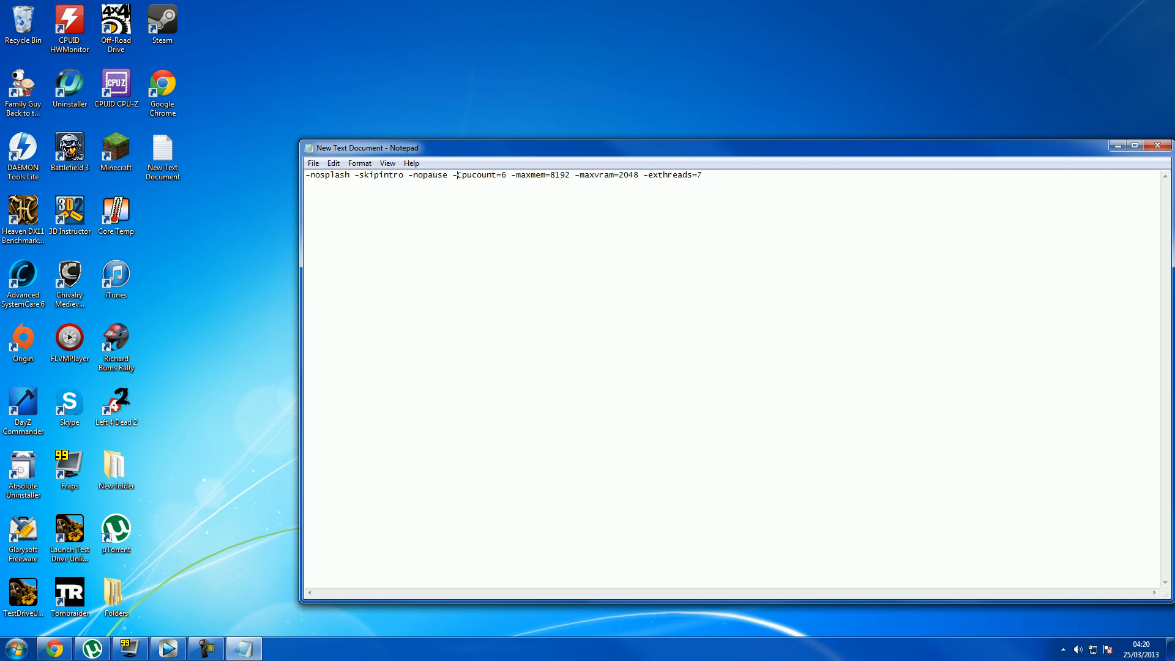
pyautogui.moveTo(10, 649)
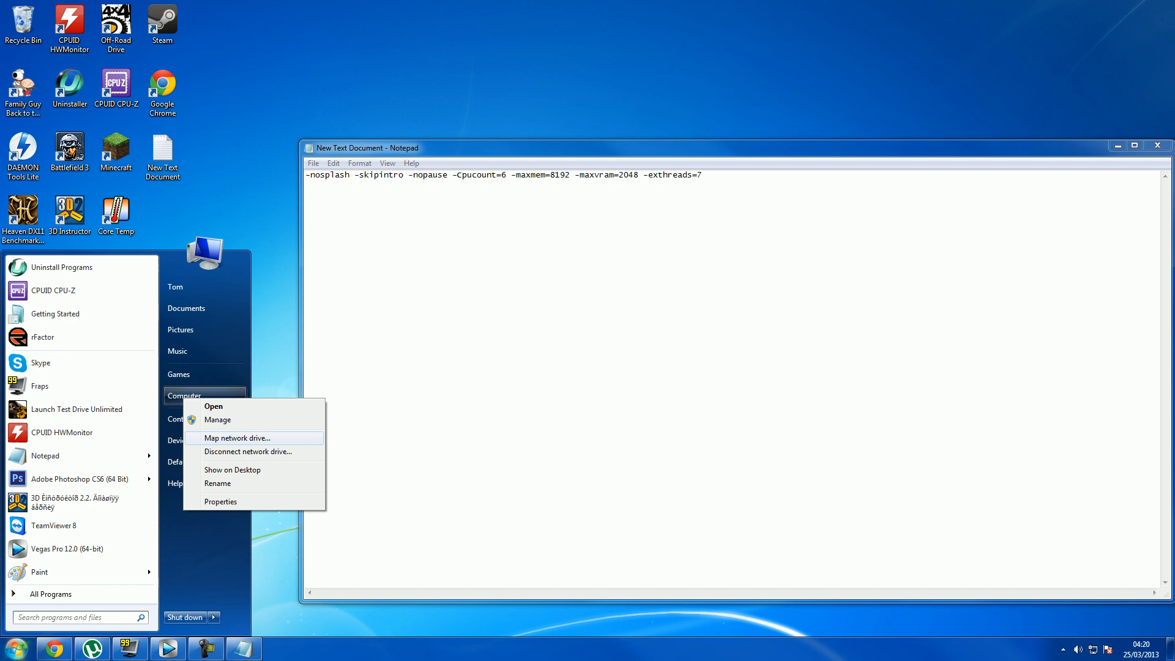
# - Dismiss the Computer context menu and start a Start Menu search
pyautogui.click(220, 502)
pyautogui.write('g')
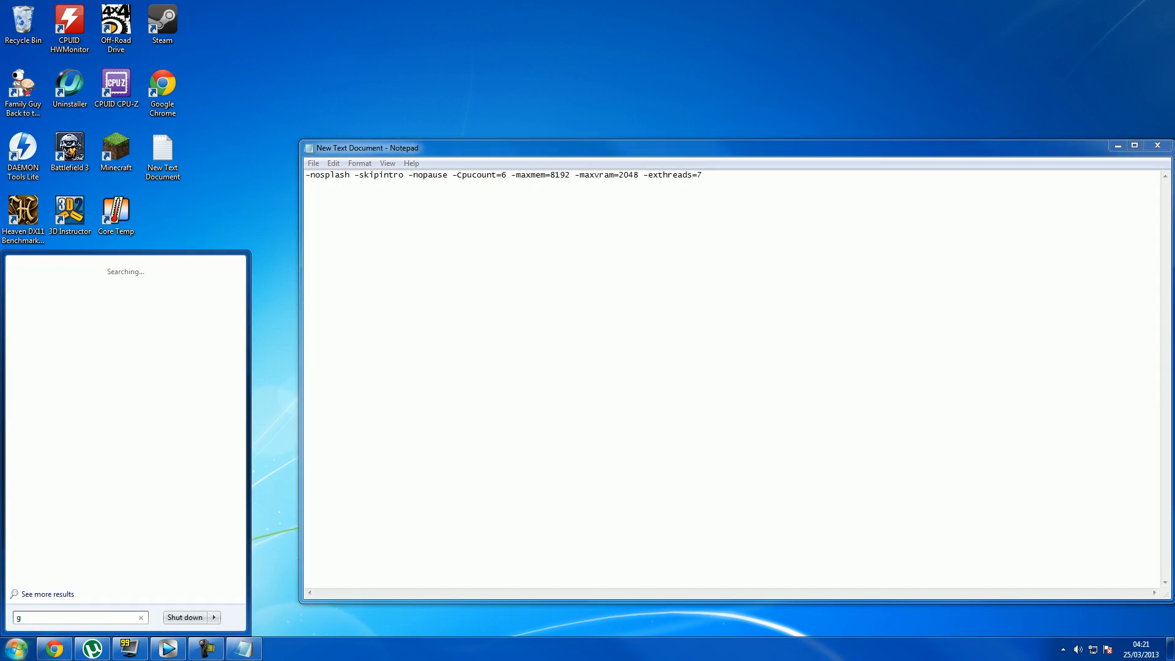
# - Search the Start Menu for gpu-z and select the GPU-Z 0.6.9 result
pyautogui.write('pu-z')
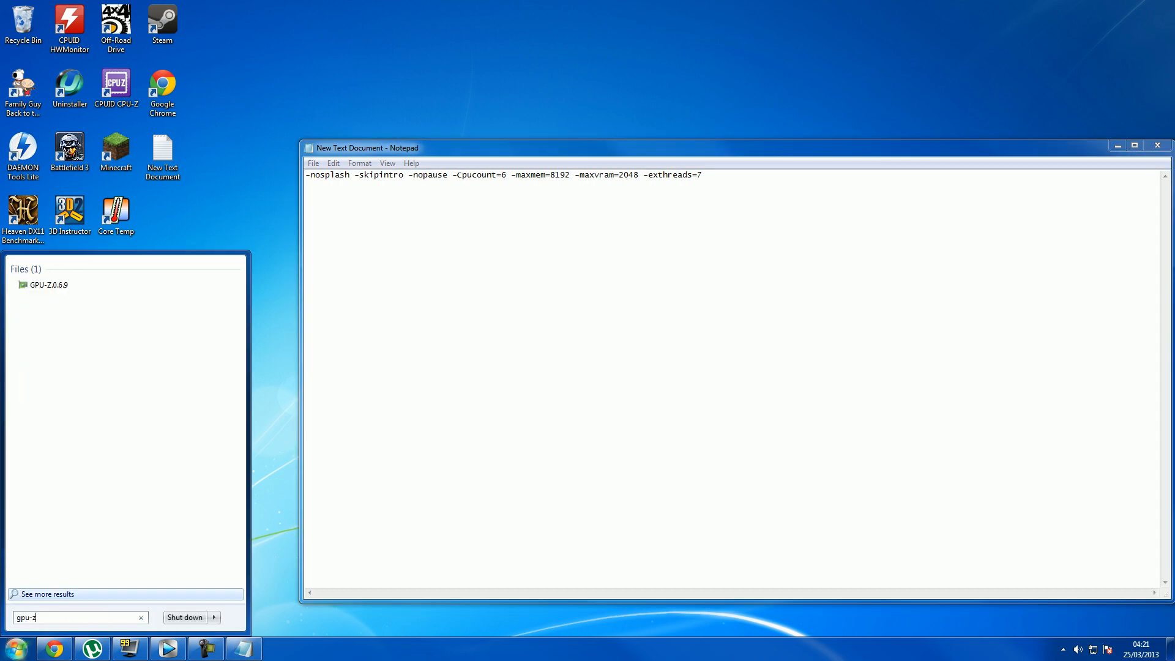
pyautogui.click(48, 284)
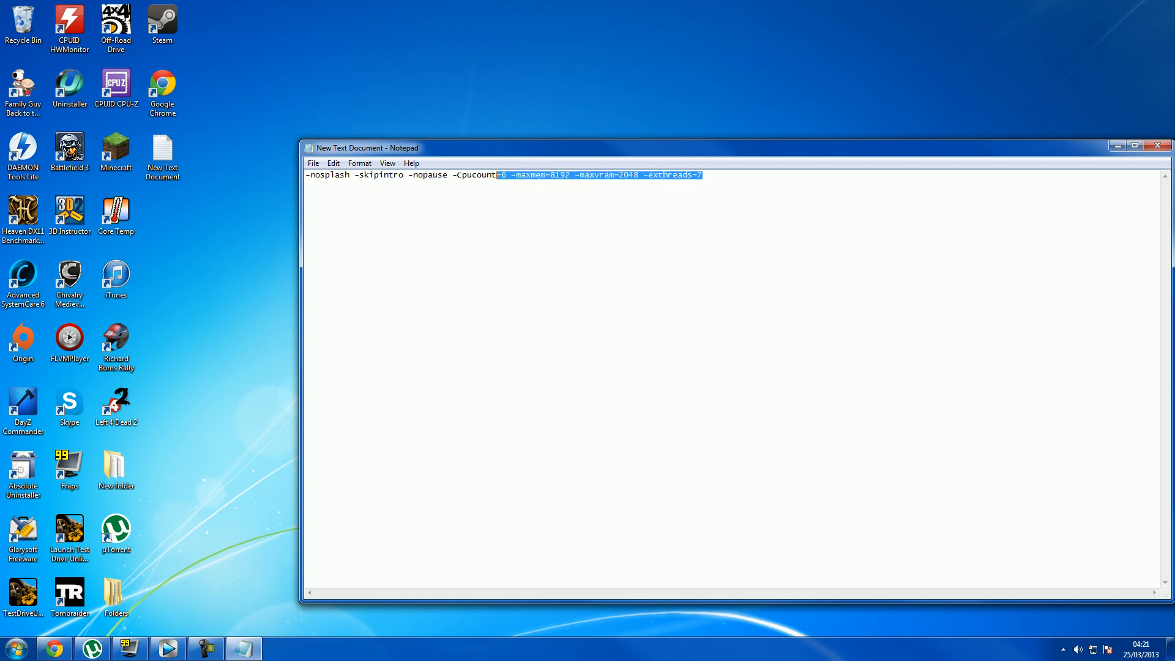
# - Select the whole launch-parameters line, then search the Start Menu for DayZ Commander
pyautogui.press('ctrl+a')
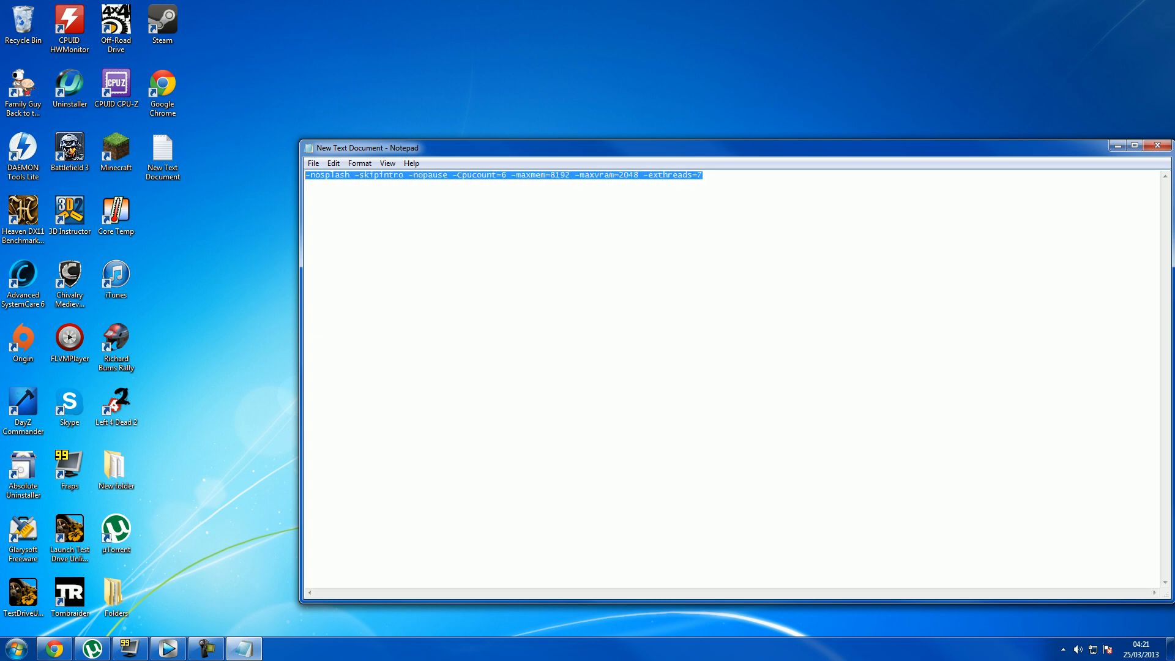
pyautogui.click(14, 647)
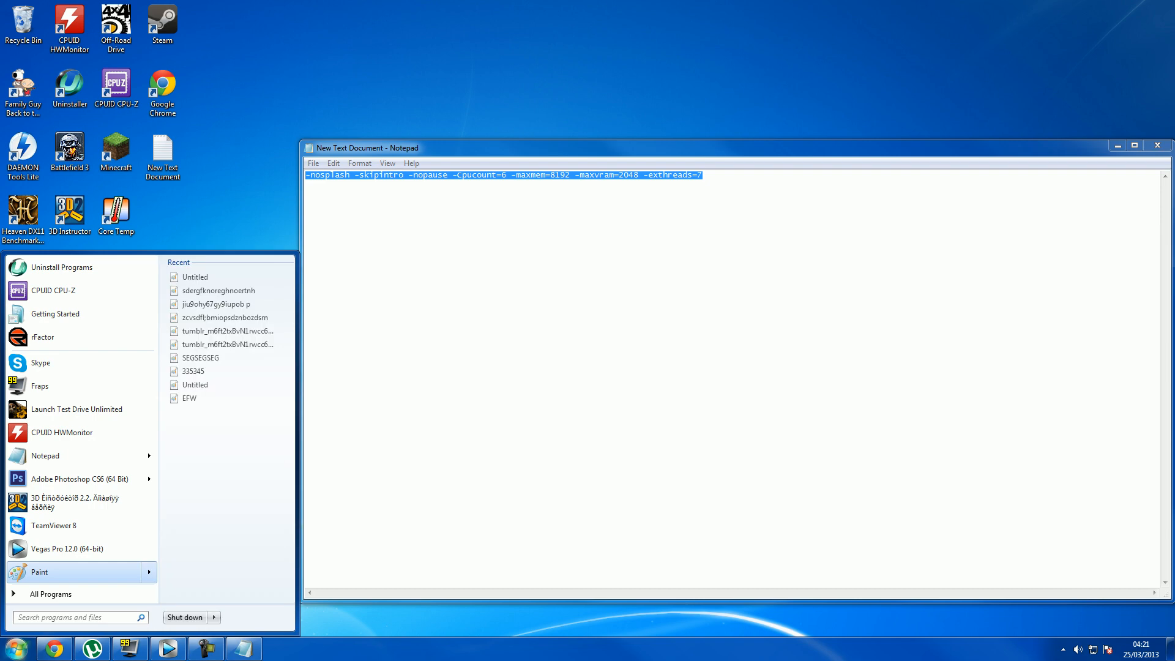
pyautogui.write('DayZ')
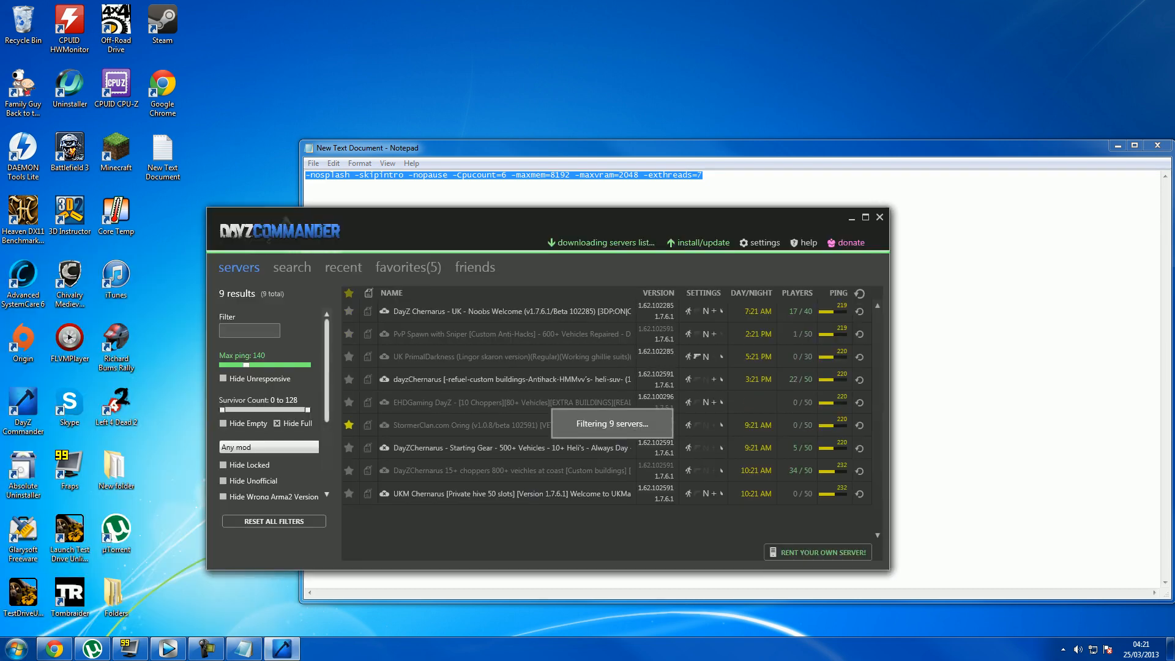
# - Paste the parameter line into Additional Launch Parameters, confirm with DONE, and close DayZ Commander
pyautogui.click(764, 242)
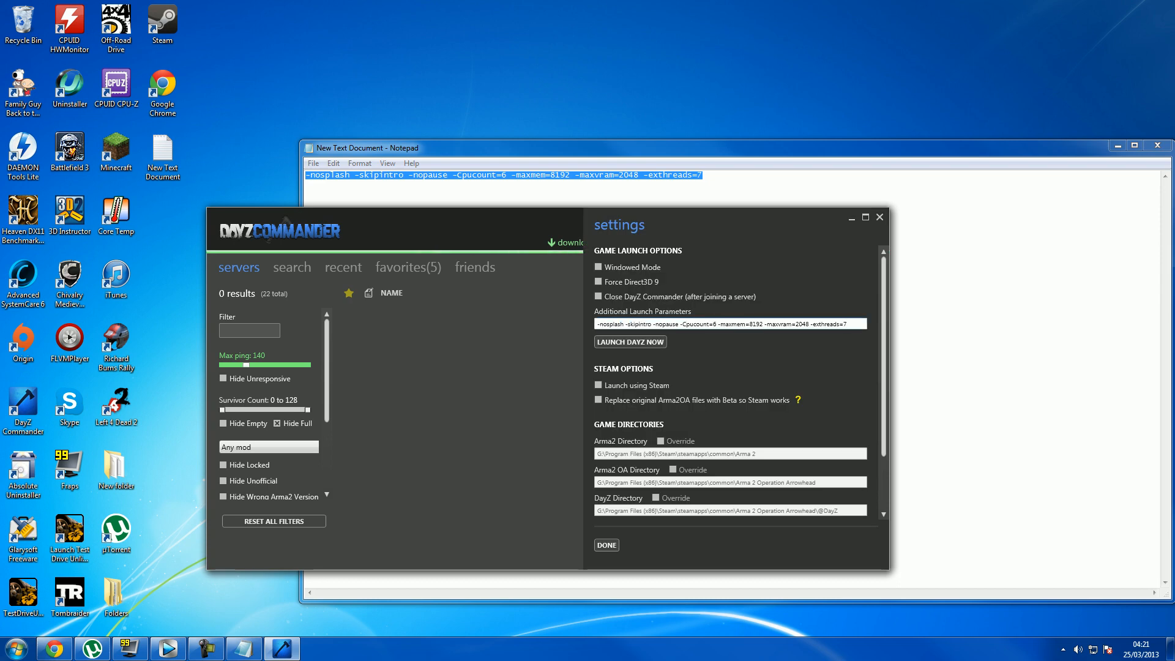
pyautogui.click(606, 544)
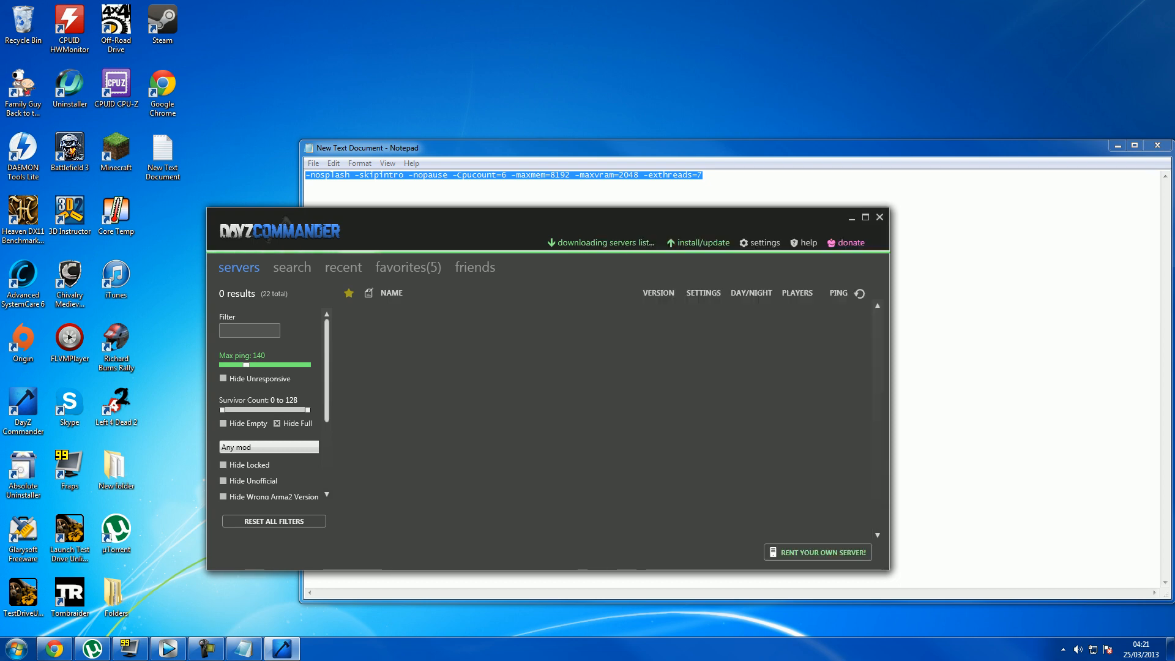
pyautogui.click(851, 217)
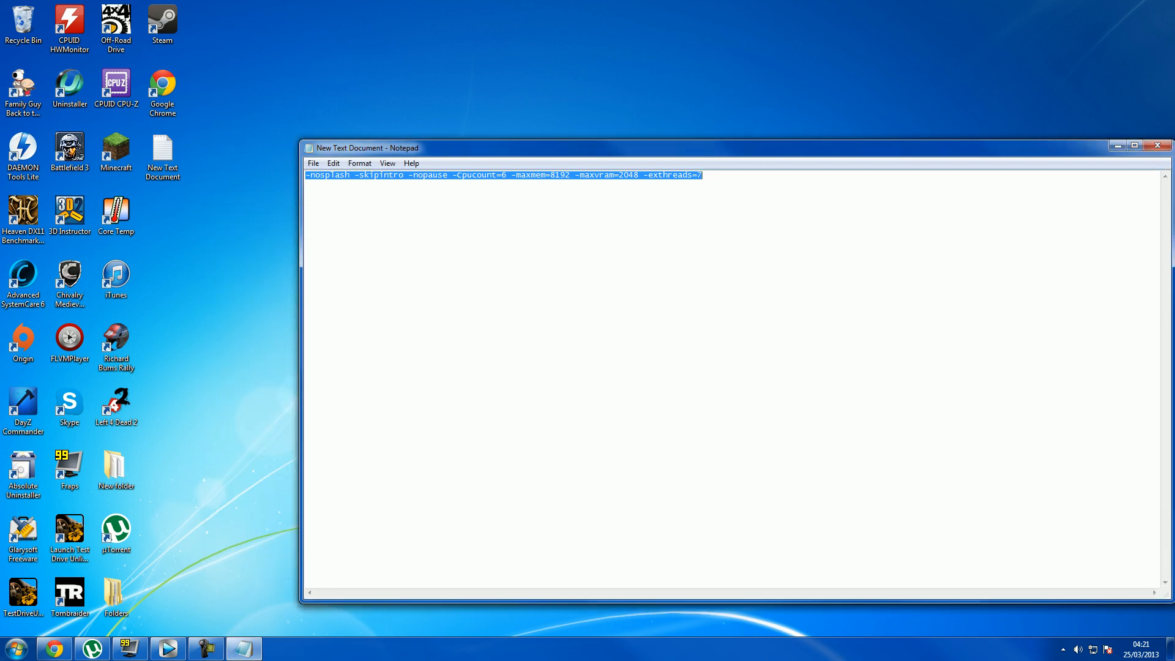